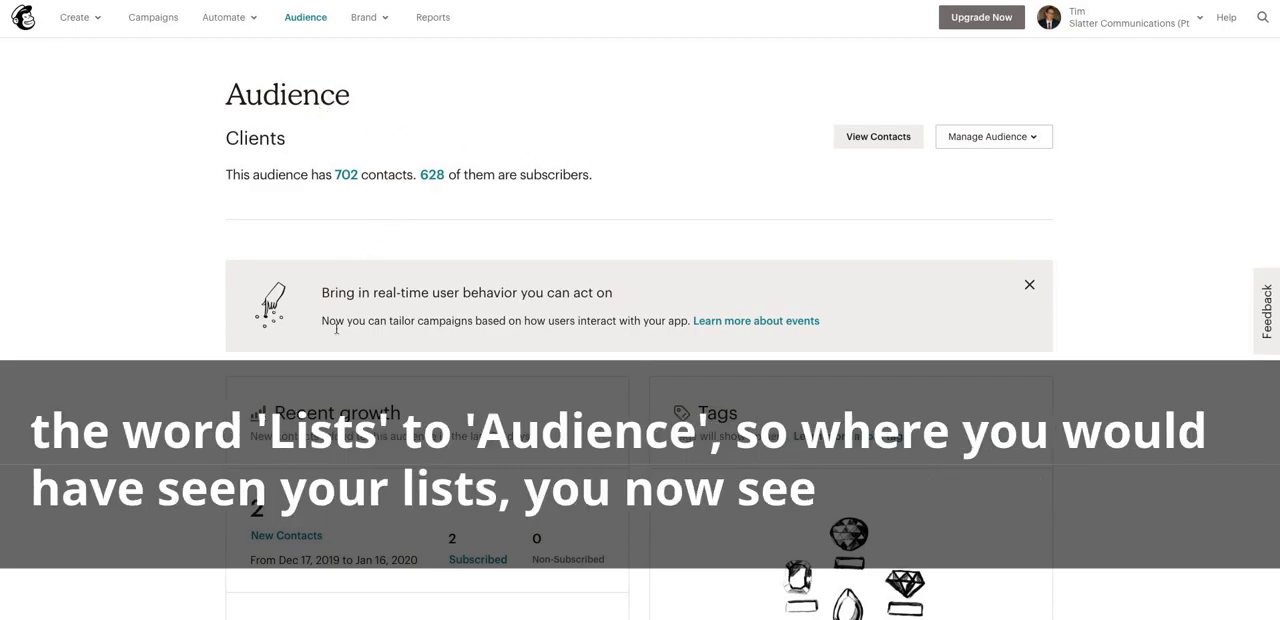
pyautogui.moveTo(489, 449)
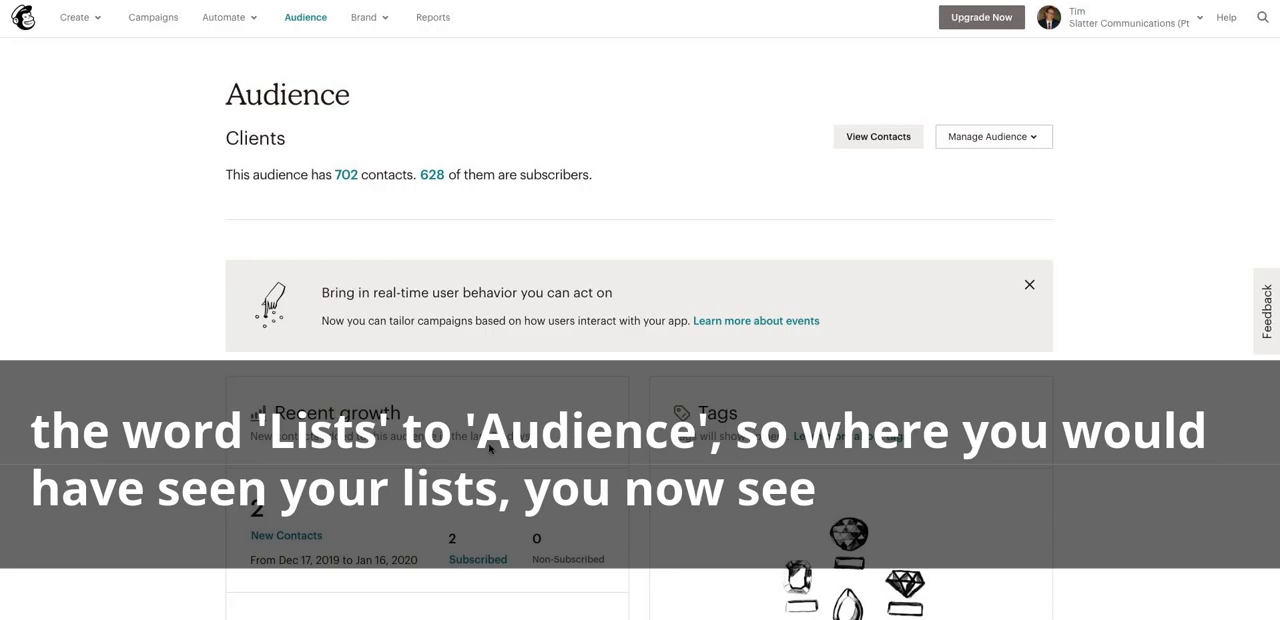
pyautogui.moveTo(455, 207)
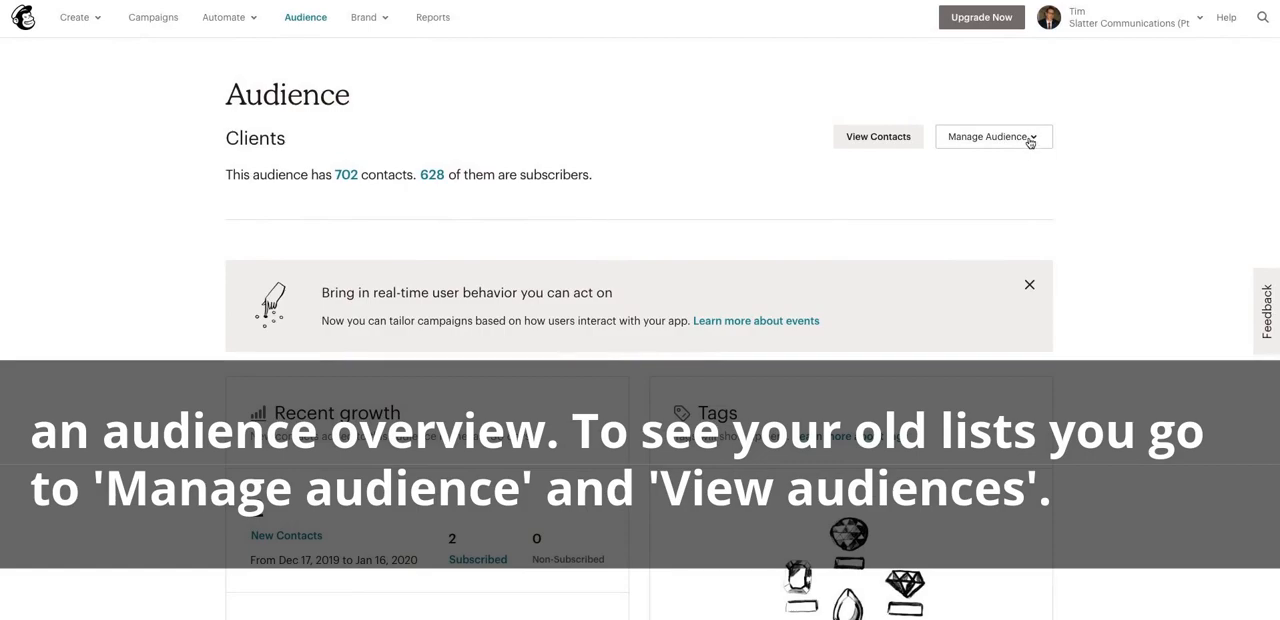
# Step: Use Manage Audience on the Clients audience to view the full Audiences list
pyautogui.click(992, 136)
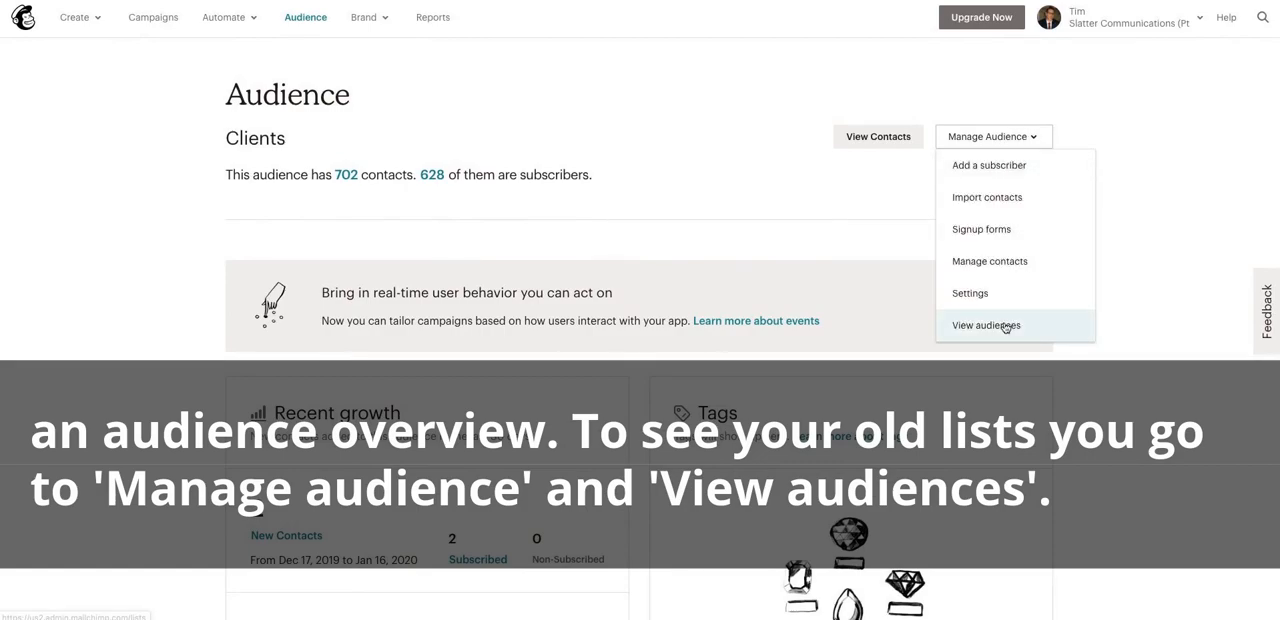
pyautogui.click(985, 325)
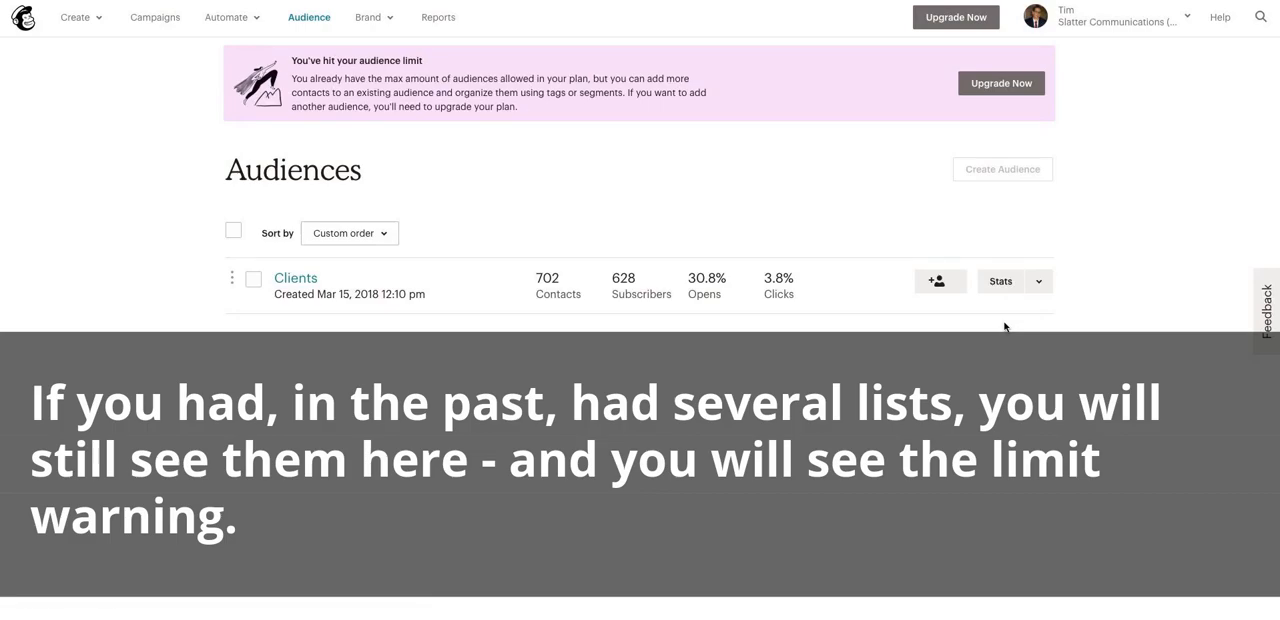
pyautogui.moveTo(324, 361)
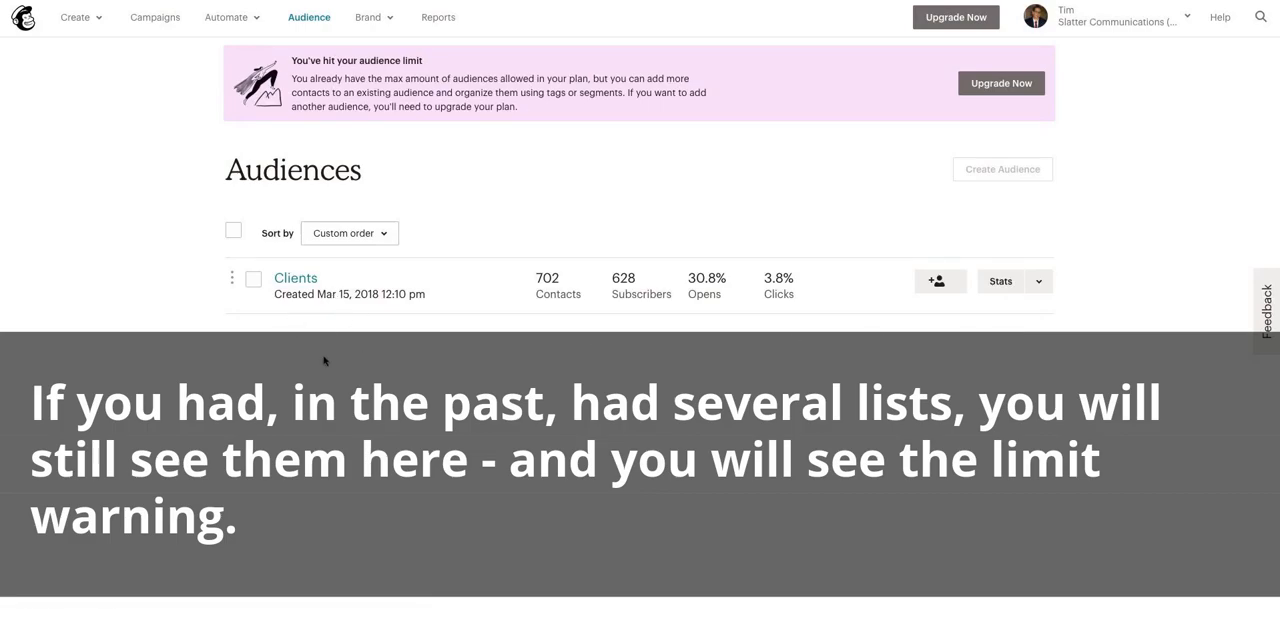
pyautogui.moveTo(353, 78)
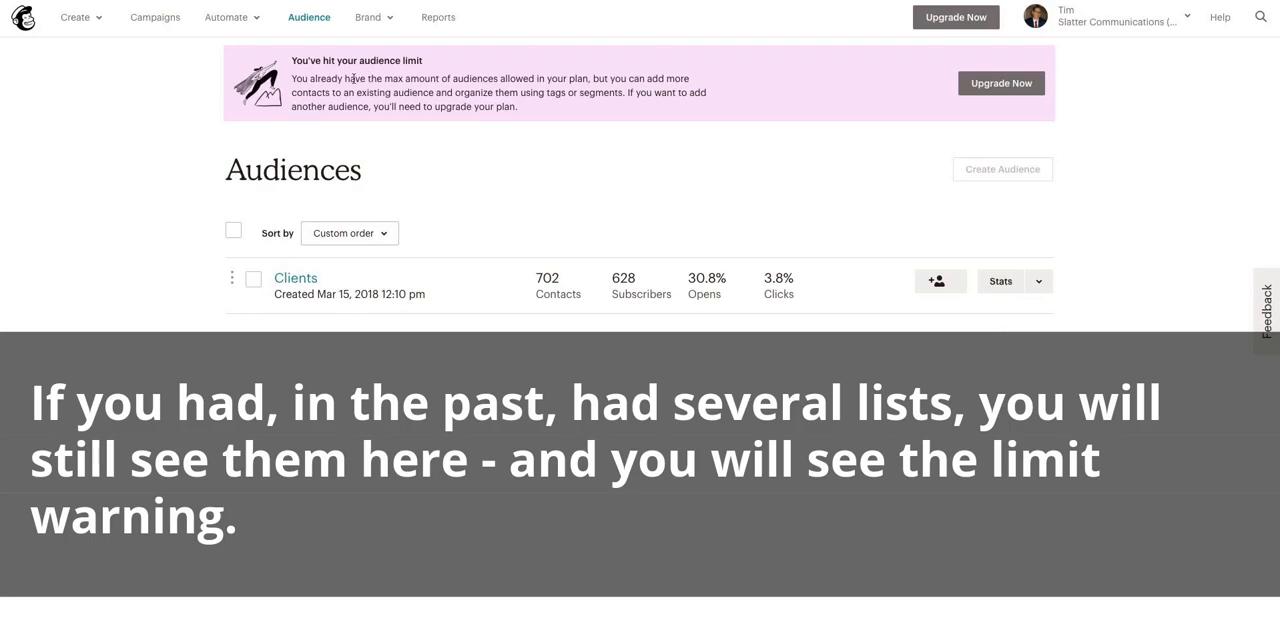
pyautogui.moveTo(452, 167)
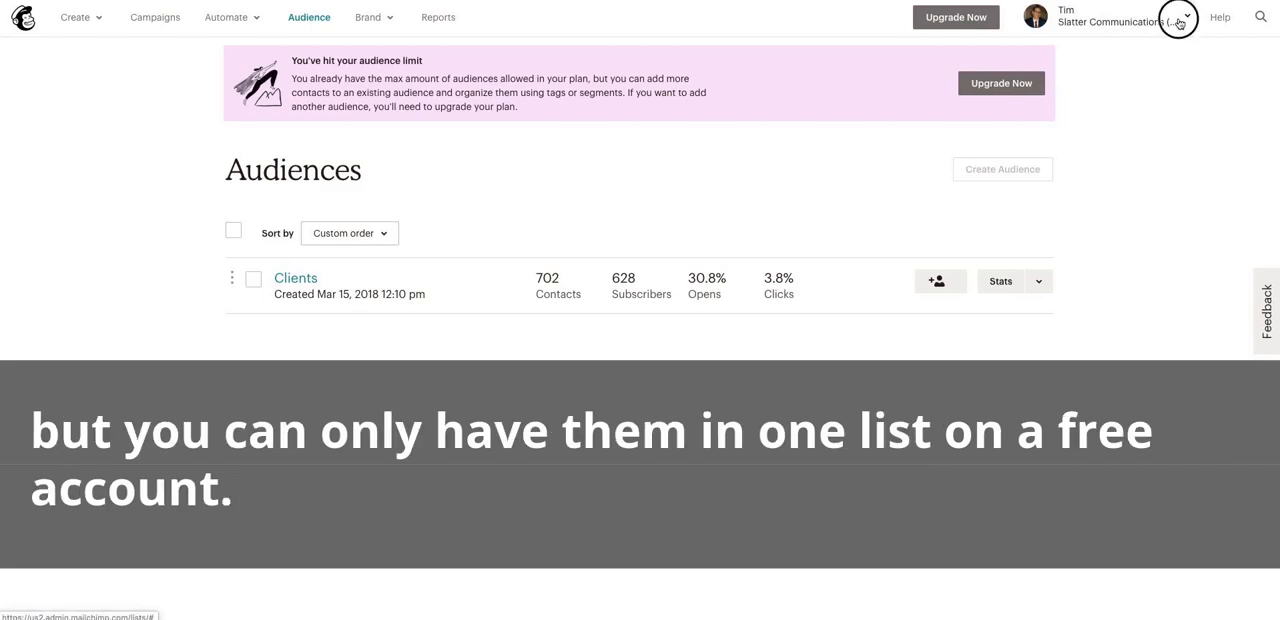
# Step: Go to the account overview showing 702 of 2,000 contacts used and 800 of 12,000 sends
pyautogui.click(1186, 17)
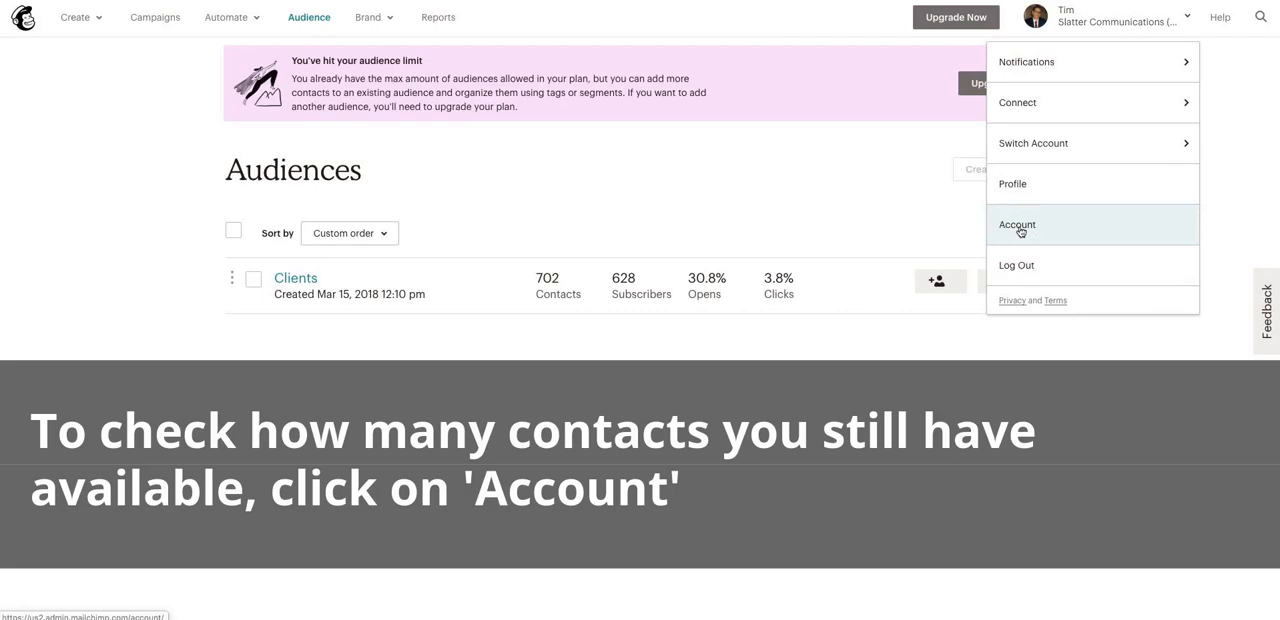
pyautogui.click(1017, 224)
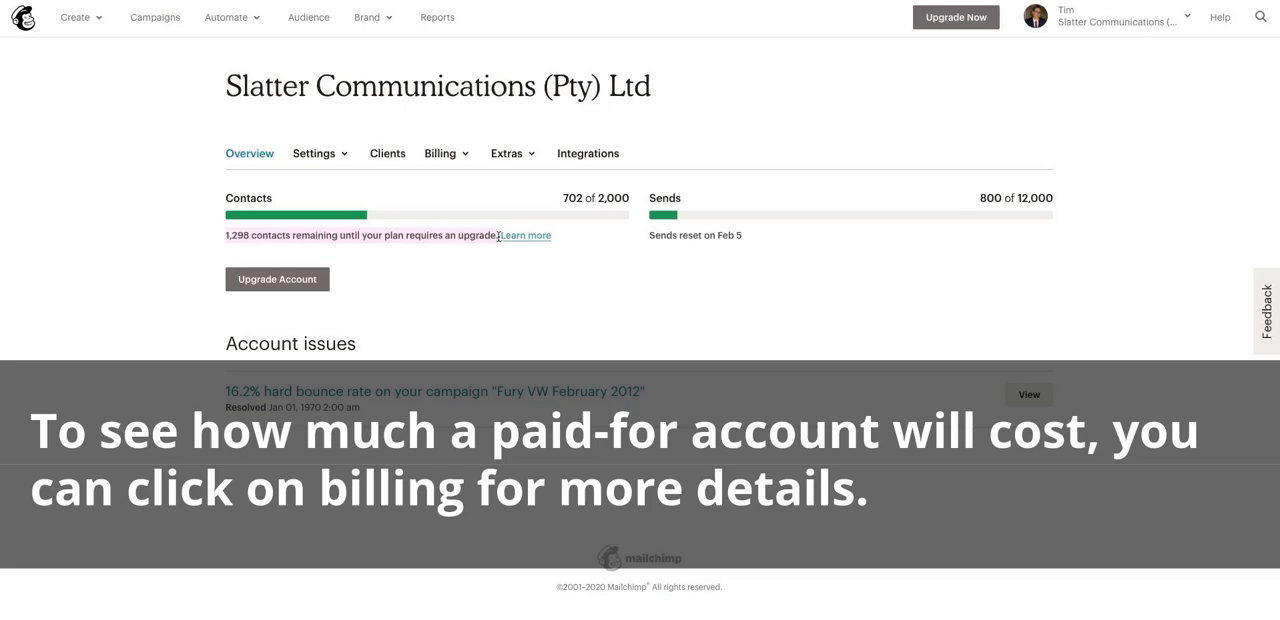
pyautogui.moveTo(470, 173)
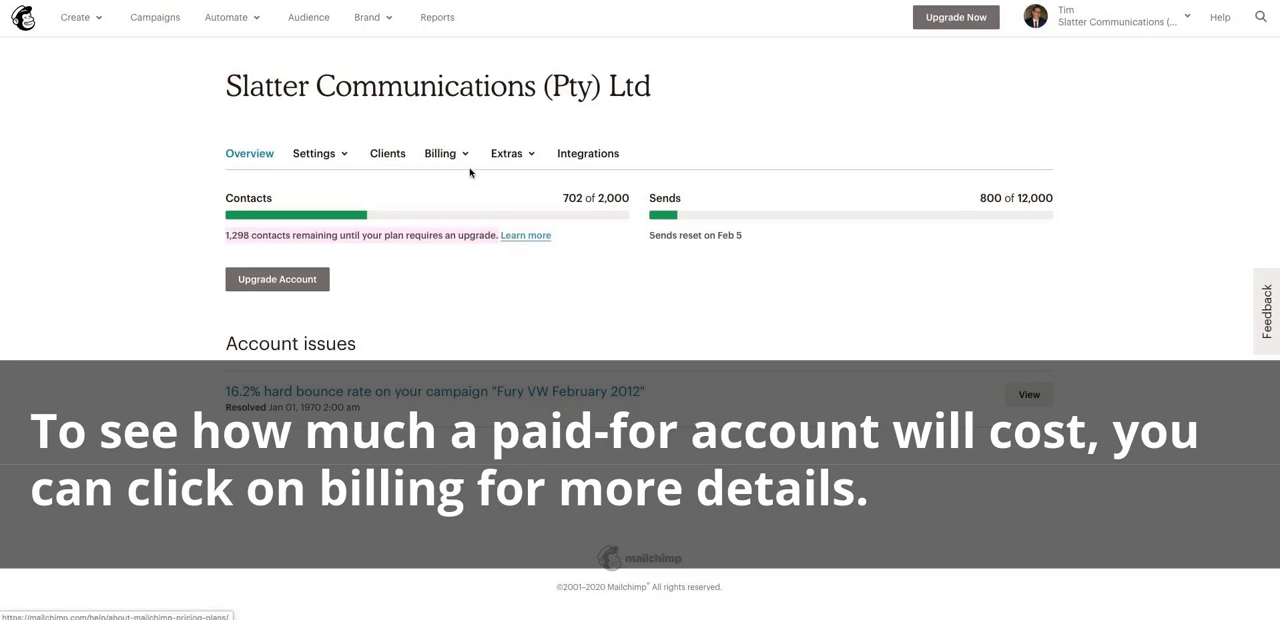
pyautogui.moveTo(440, 153)
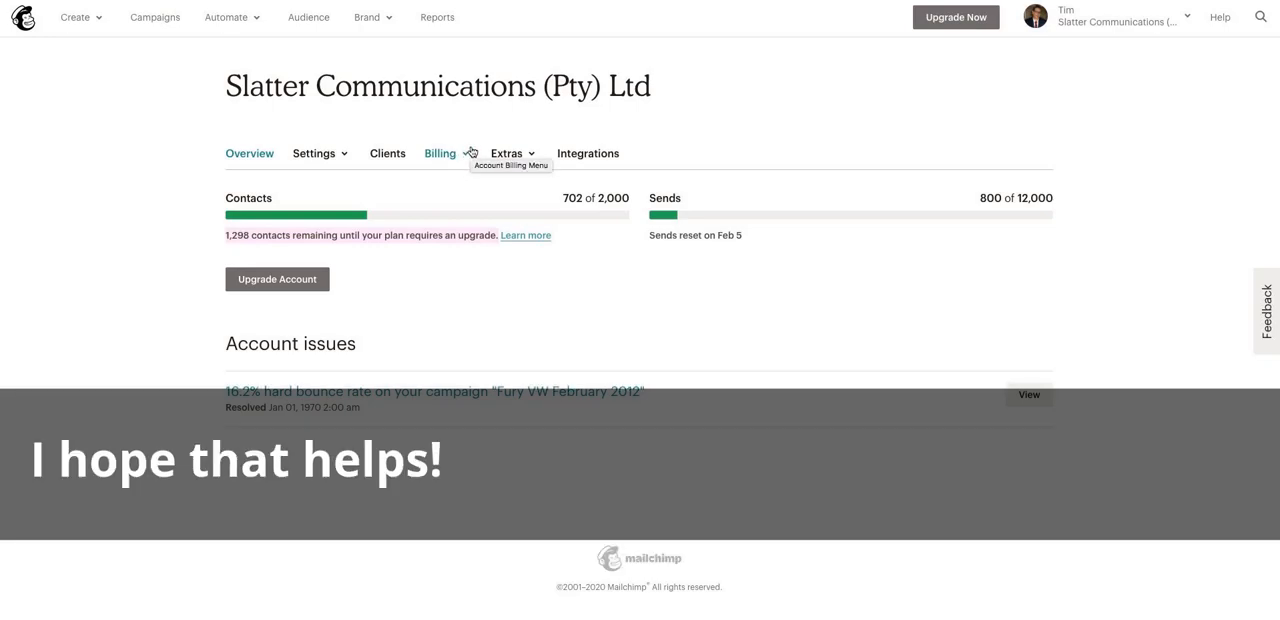